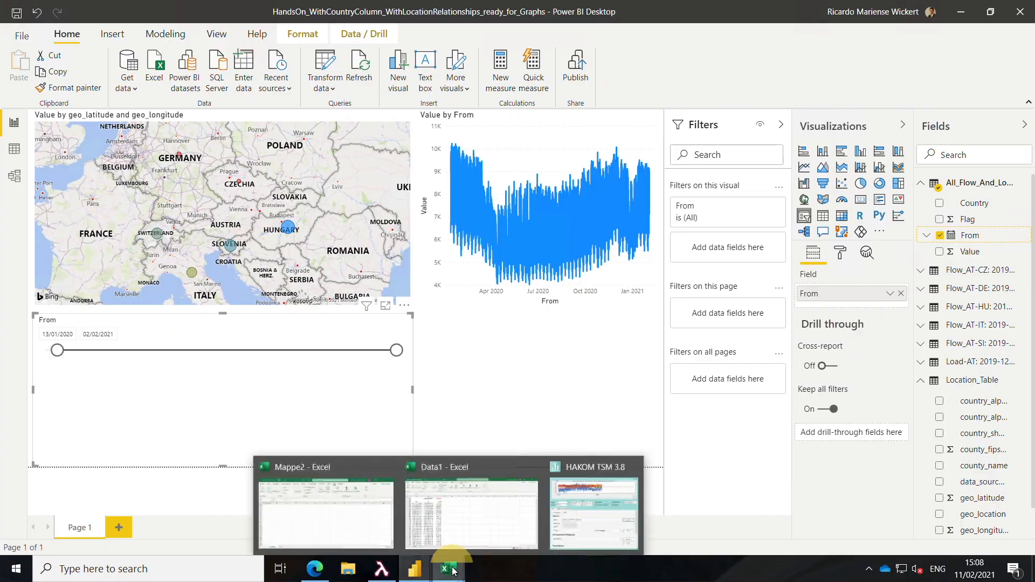
# Step: Bring the HAKOM TSM window with the Austrian cross-border flow chart to the front
pyautogui.click(592, 513)
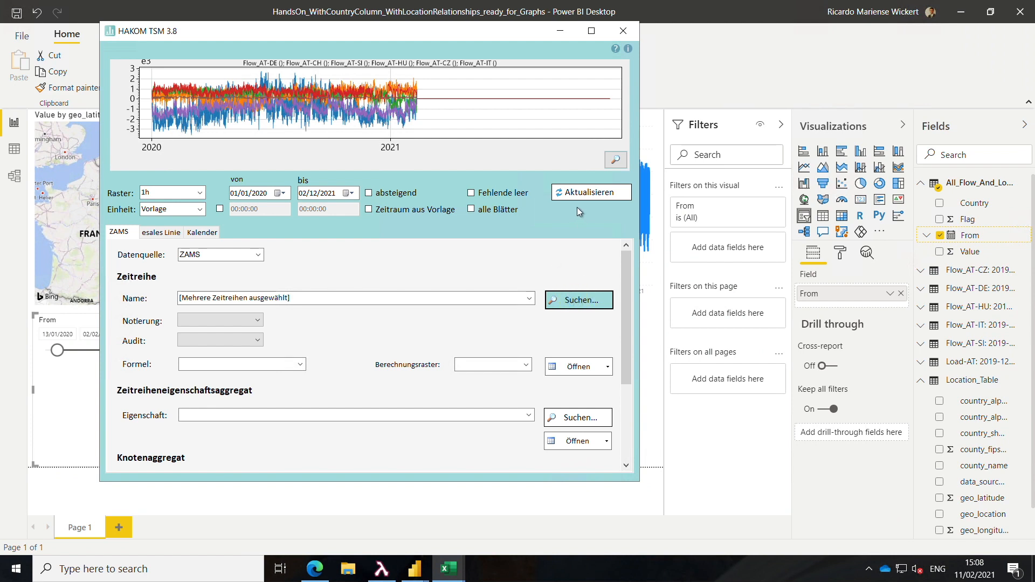
# Step: Search time series named %AT%, listing the six flows, Load-AT and NetSum_Flows_and_Load_AT
pyautogui.click(578, 300)
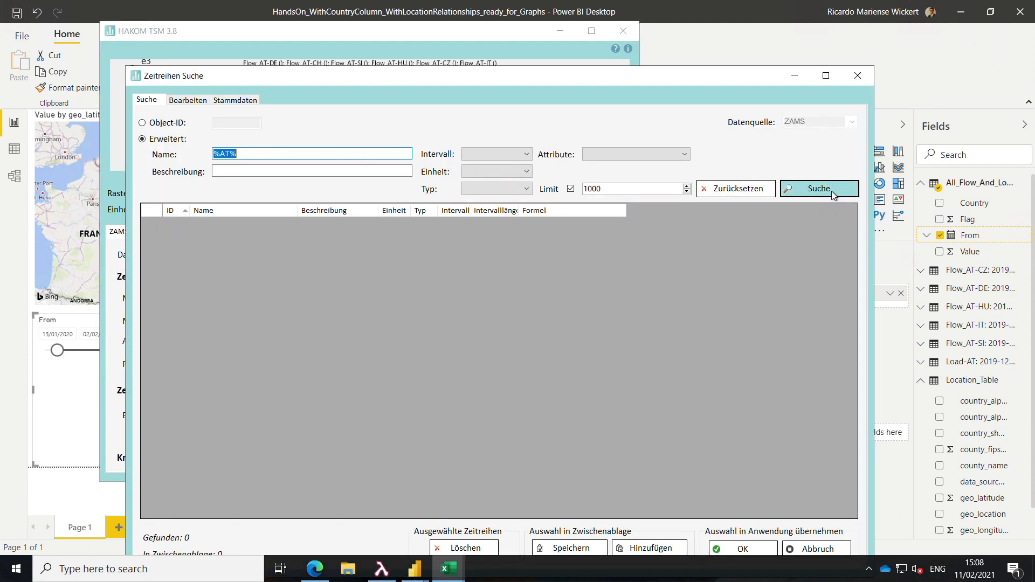
pyautogui.click(818, 189)
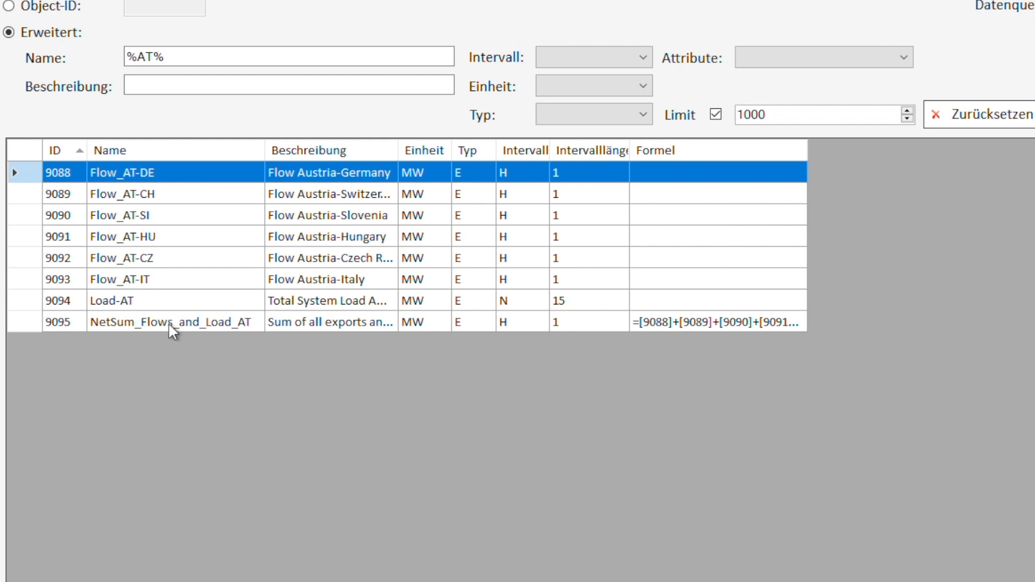
pyautogui.moveTo(700, 313)
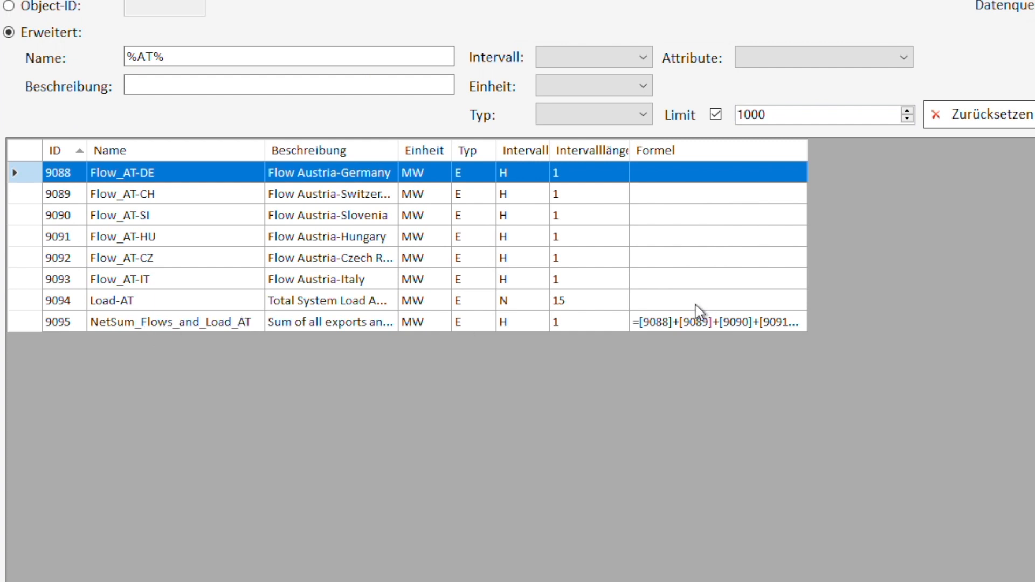
pyautogui.moveTo(733, 323)
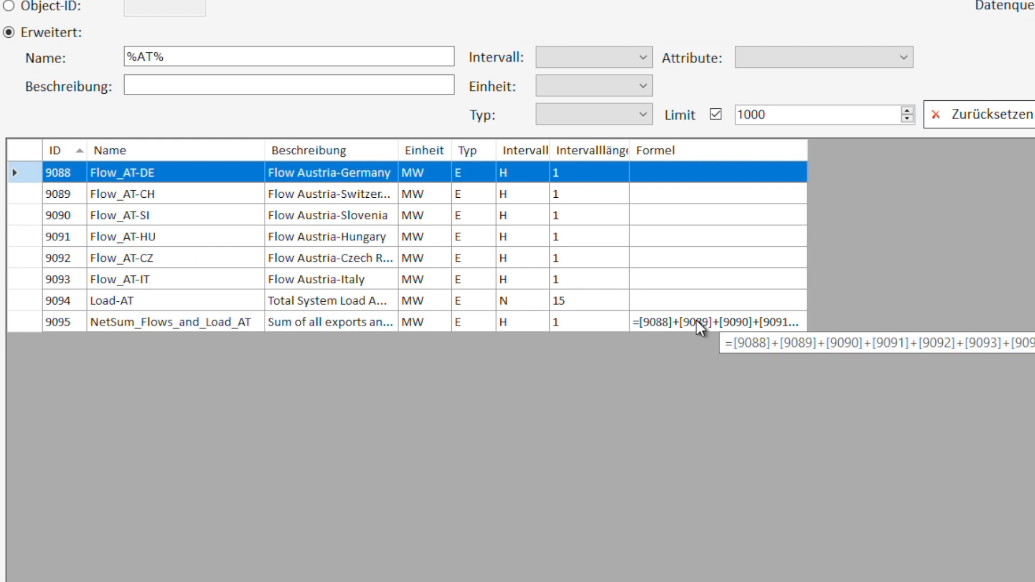
pyautogui.moveTo(223, 330)
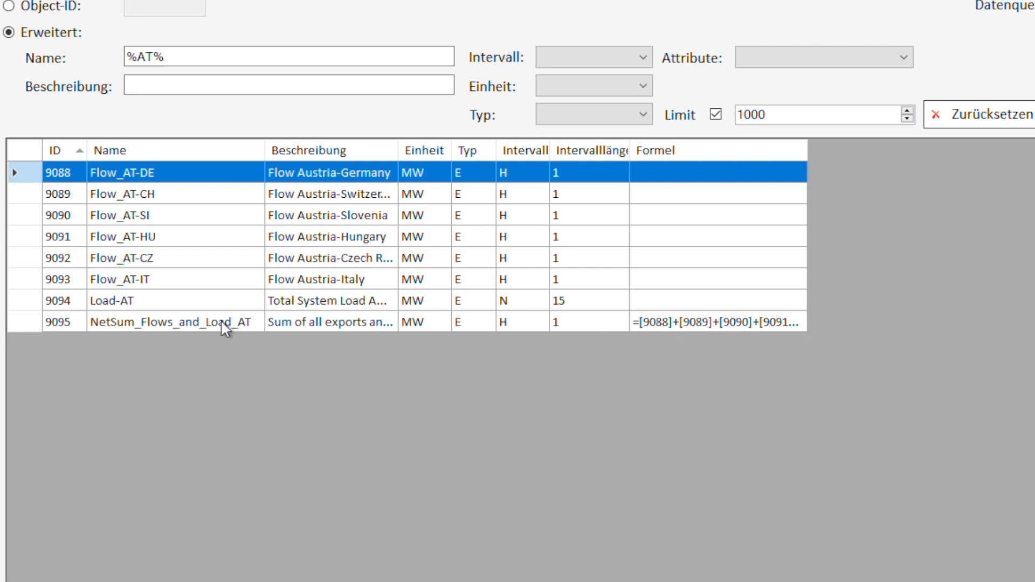